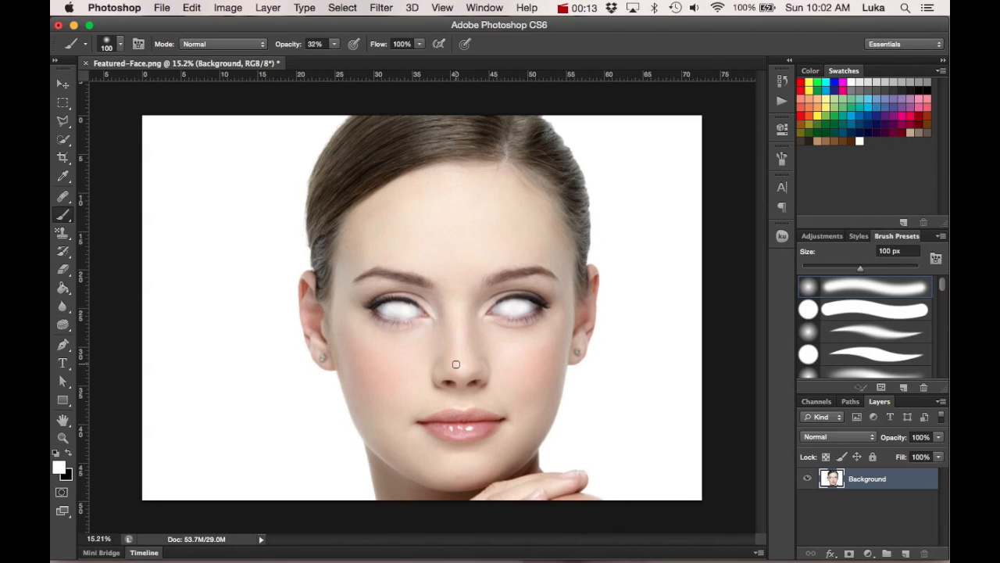
mouse_move(406, 314)
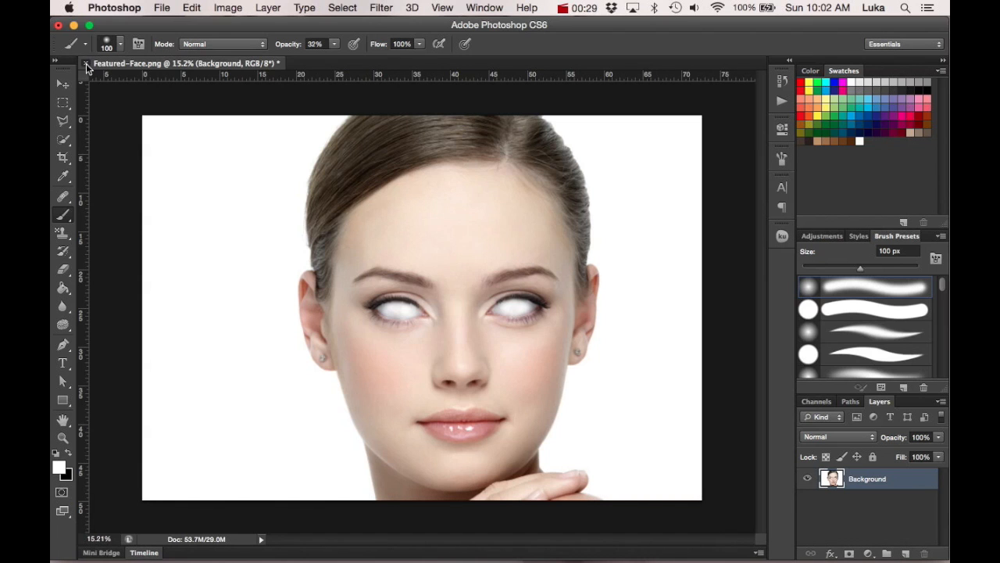
Keep the document open and place the original natural-eyed portrait as a Featured-Face layer above Background
click(76, 63)
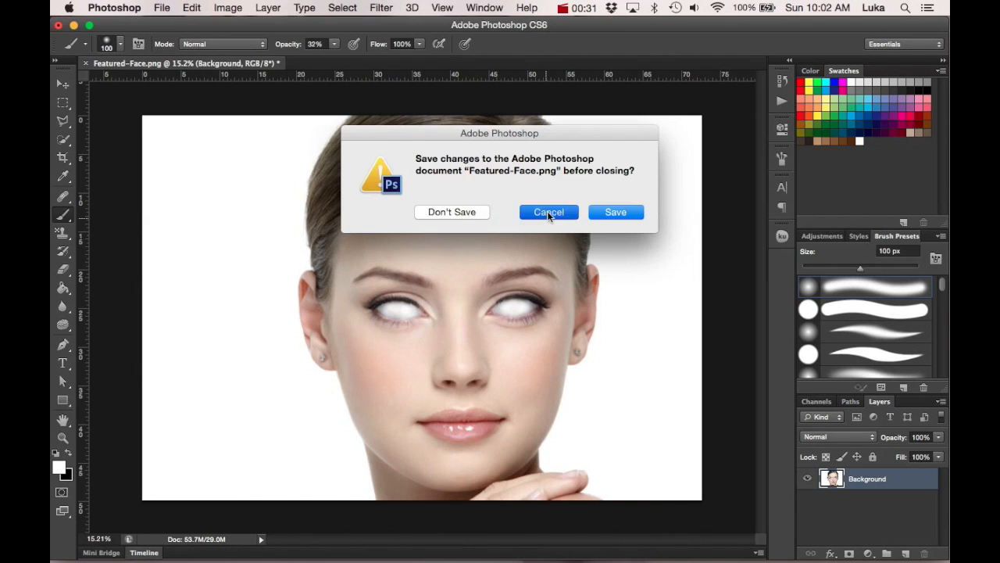
click(548, 212)
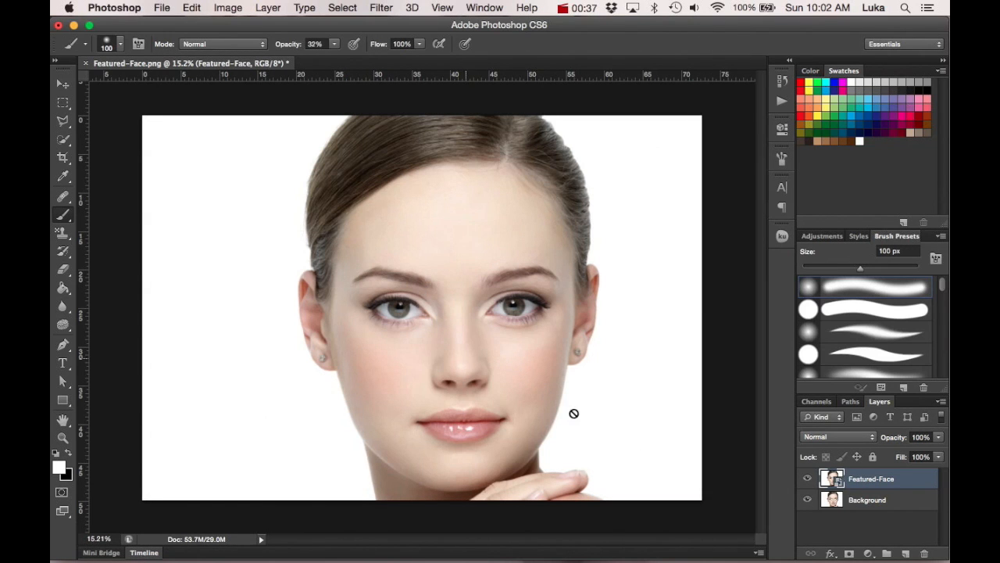
right_click(869, 478)
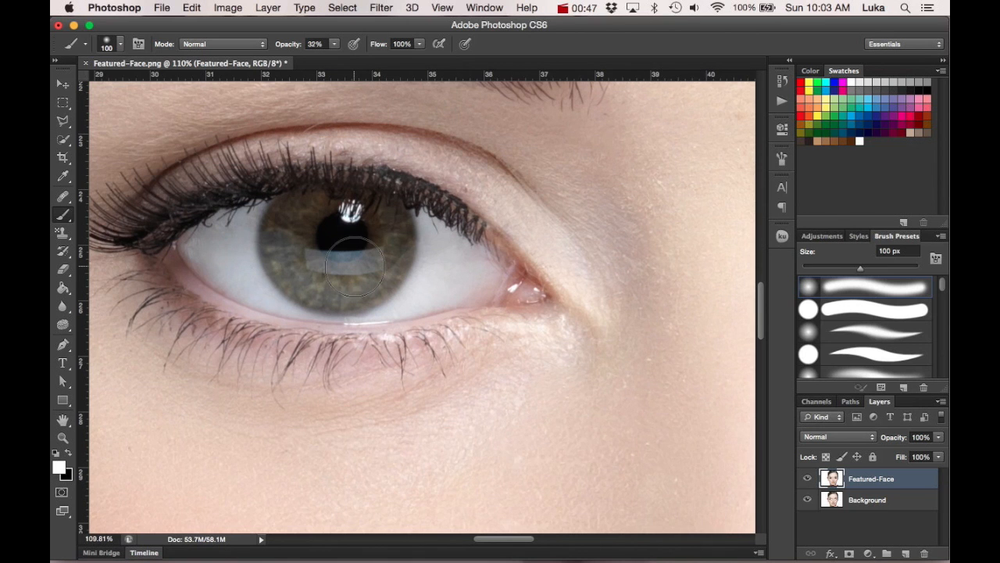
Quick-select the iris and refine its edge with a larger detection radius
click(64, 140)
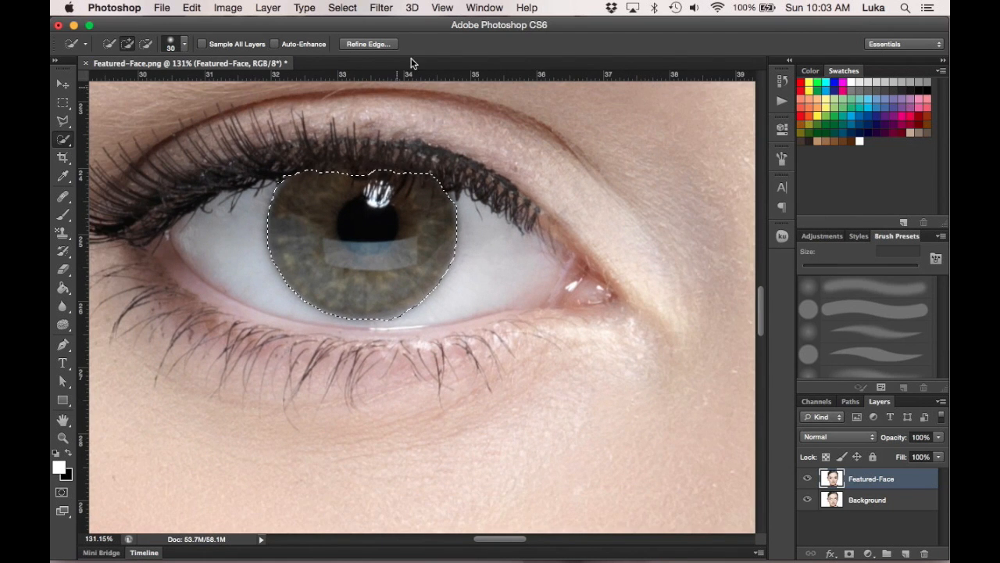
click(368, 43)
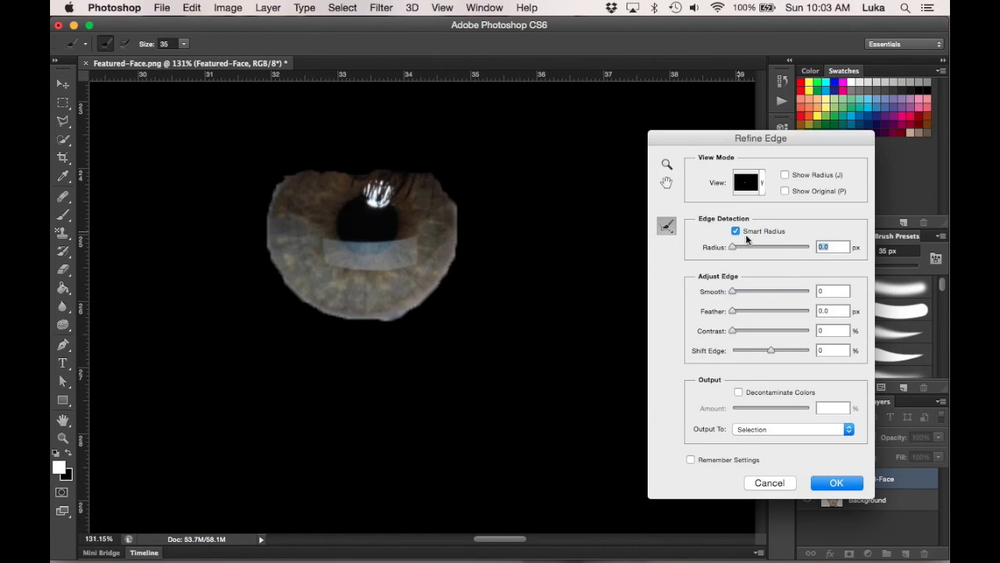
drag(732, 247, 763, 247)
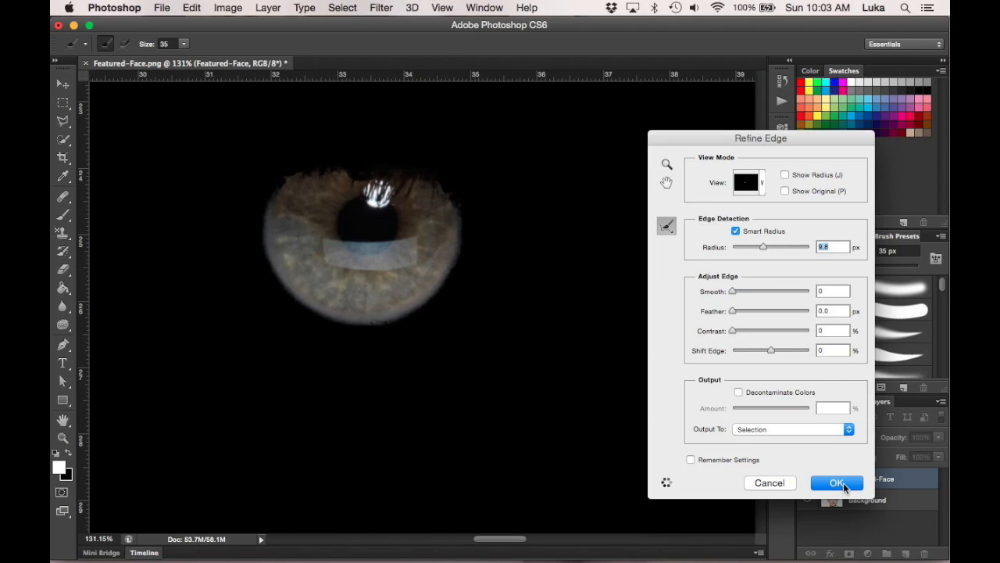
click(835, 482)
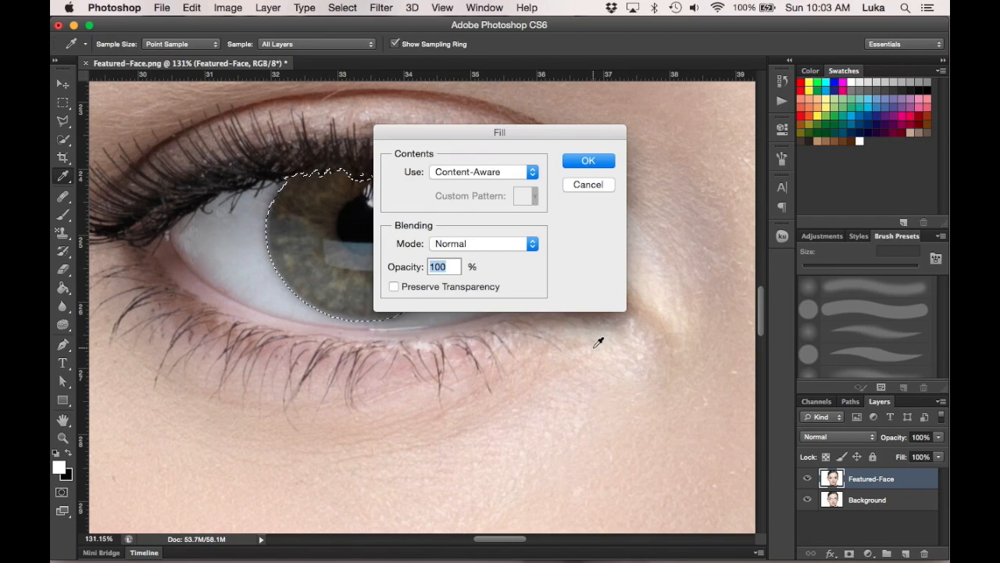
mouse_move(567, 274)
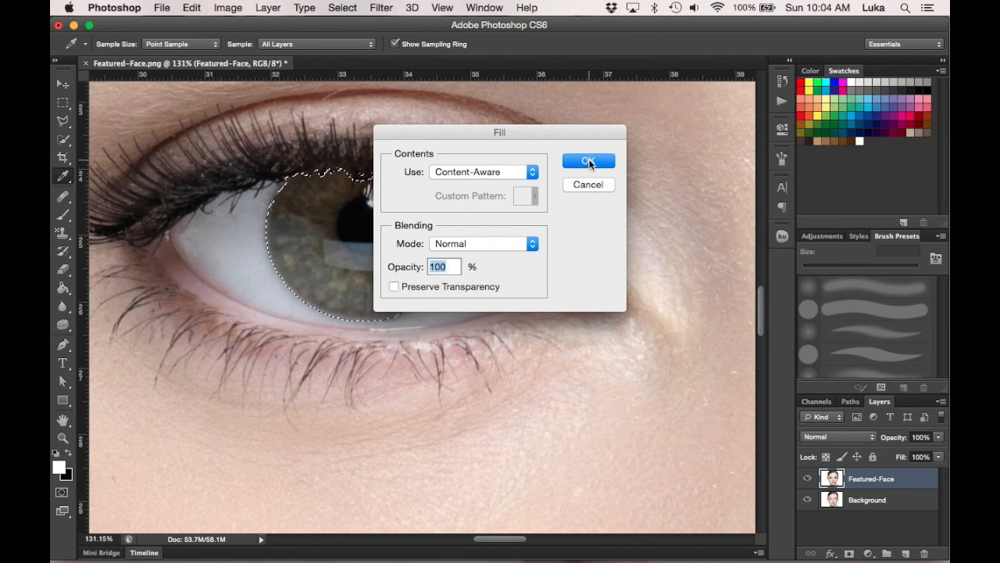
Fill the selected iris with Content-Aware texture from its surroundings
click(589, 160)
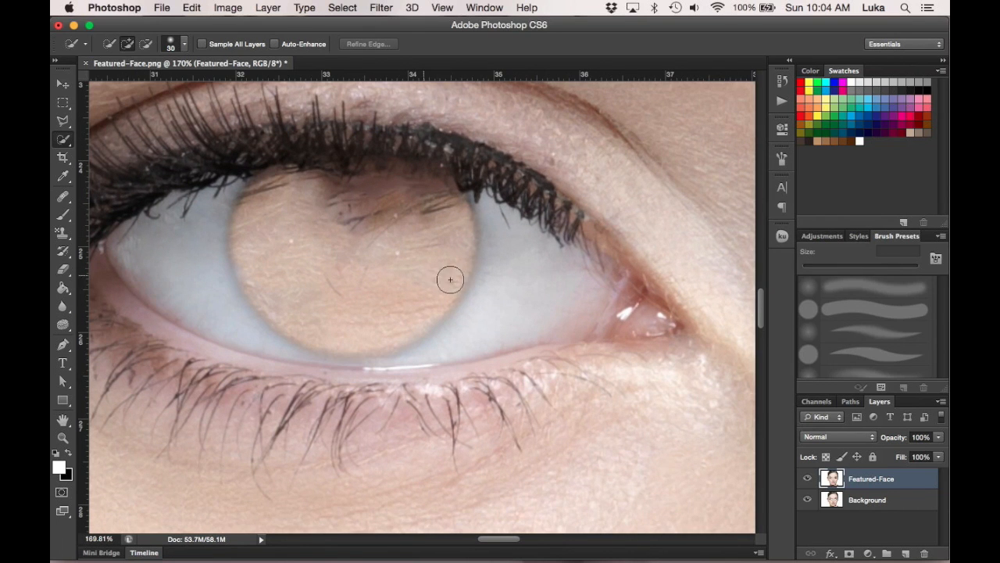
mouse_move(188, 256)
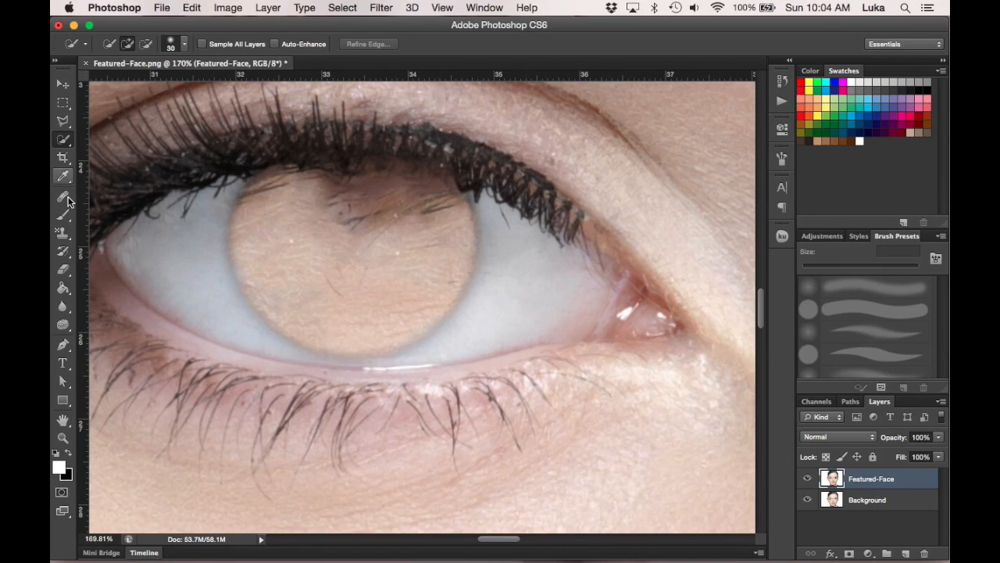
Heal the leftover skin-toned patch with sampled white-of-eye texture
click(63, 196)
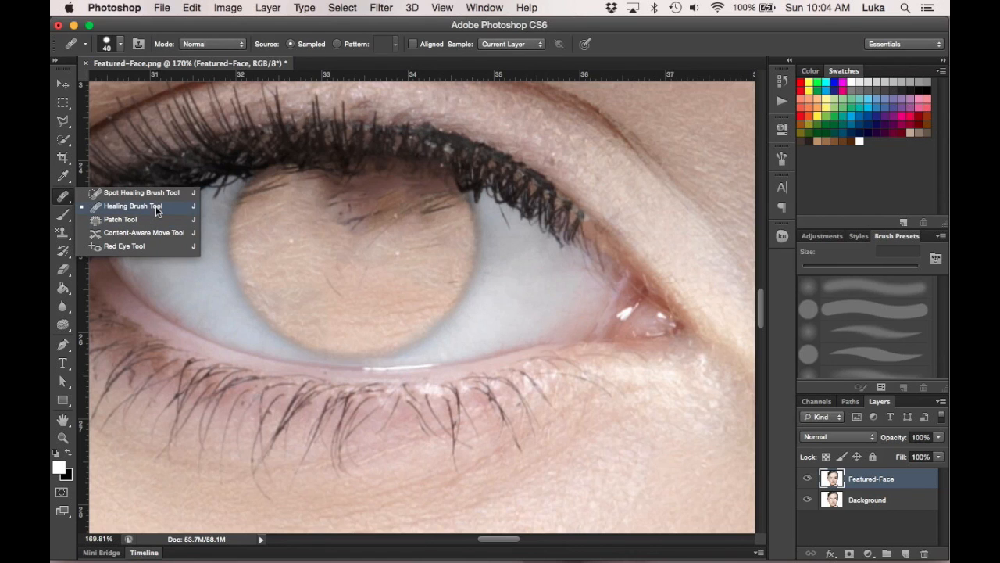
mouse_move(140, 192)
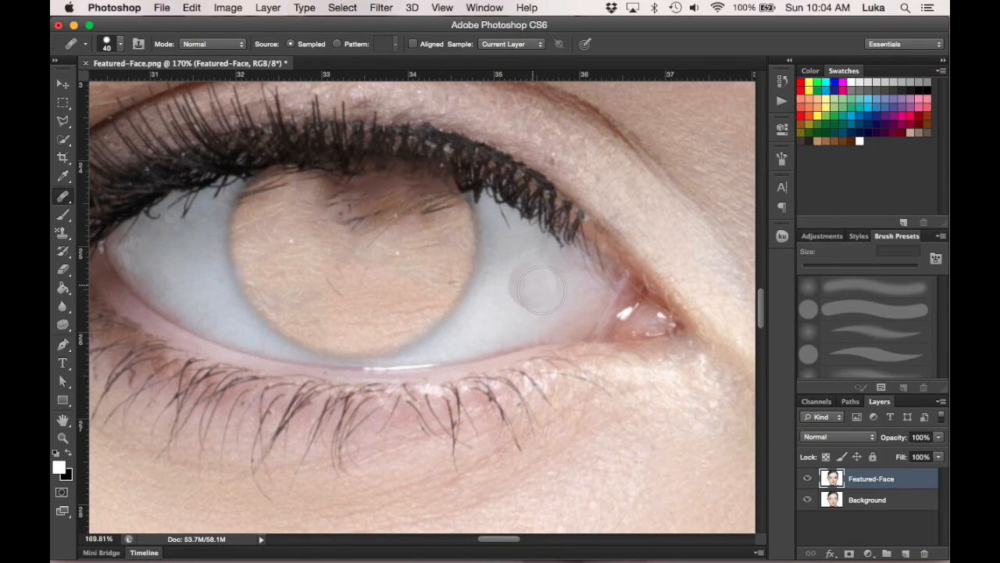
mouse_move(564, 299)
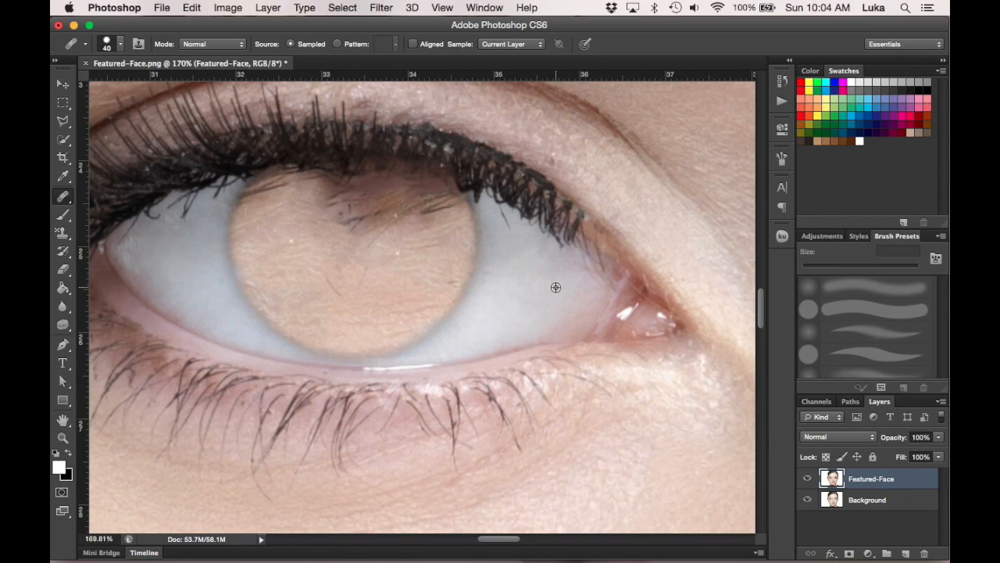
mouse_move(535, 293)
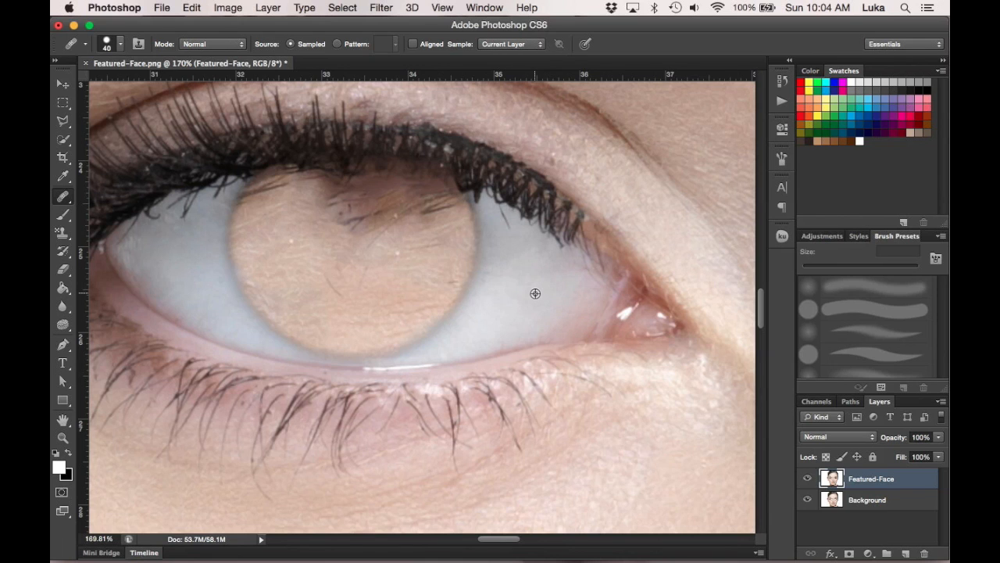
mouse_move(545, 293)
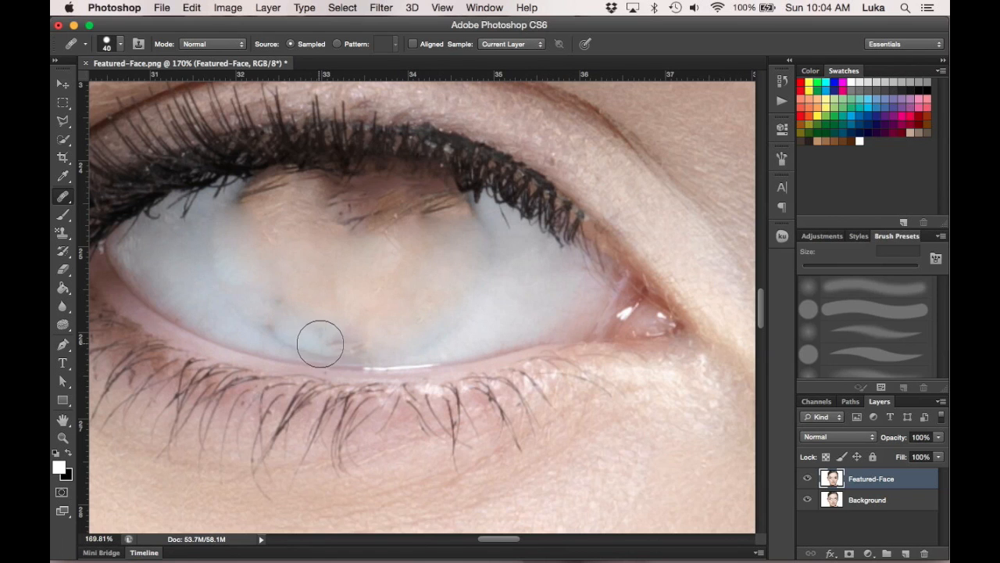
click(319, 344)
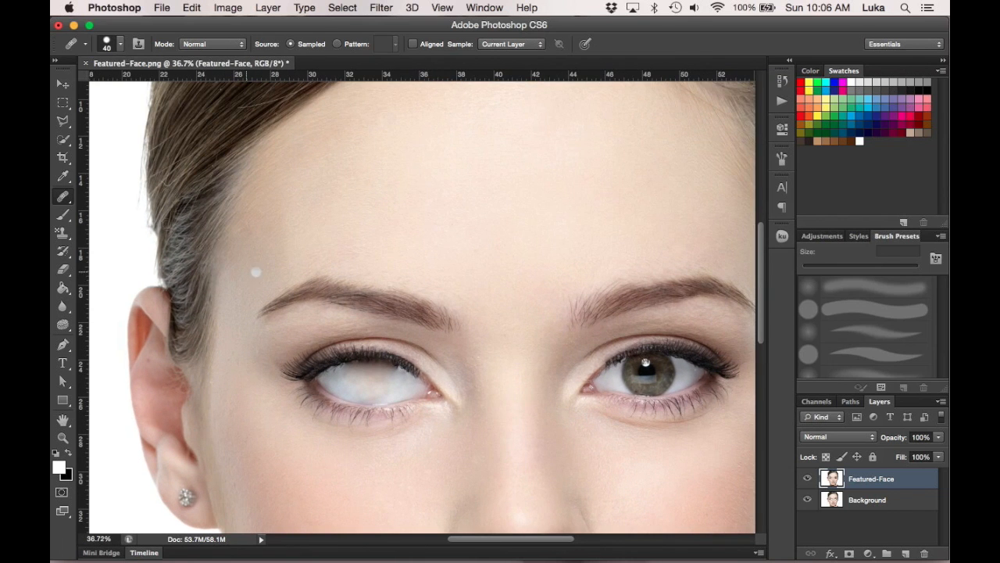
Paint the left eyeball whiter with a soft white brush at 32% opacity
click(63, 215)
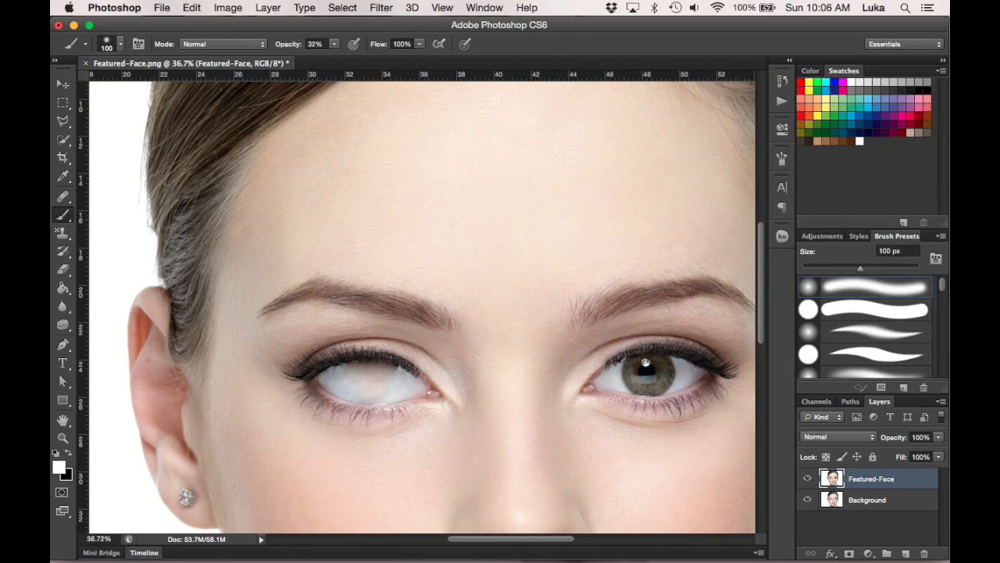
mouse_move(893, 290)
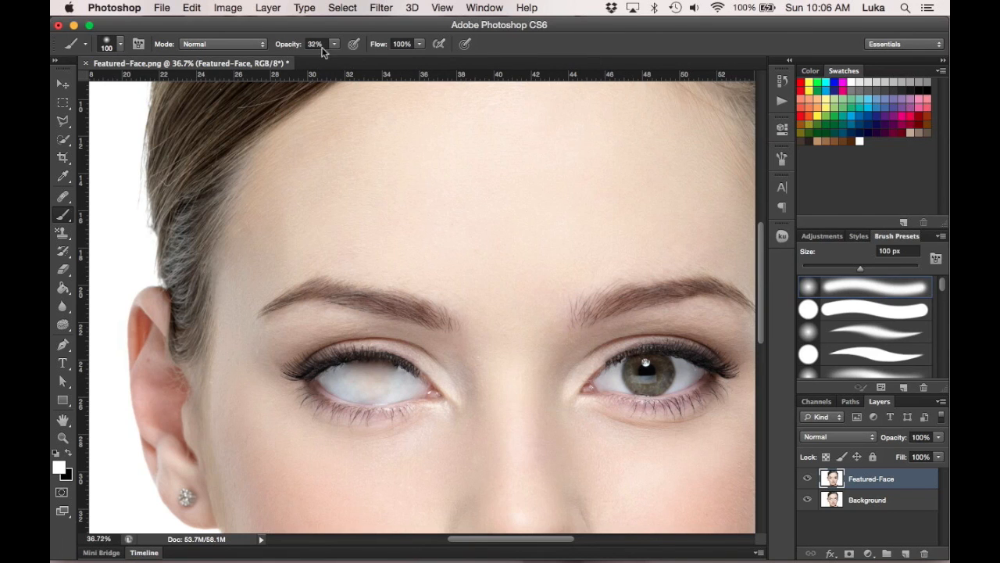
mouse_move(373, 65)
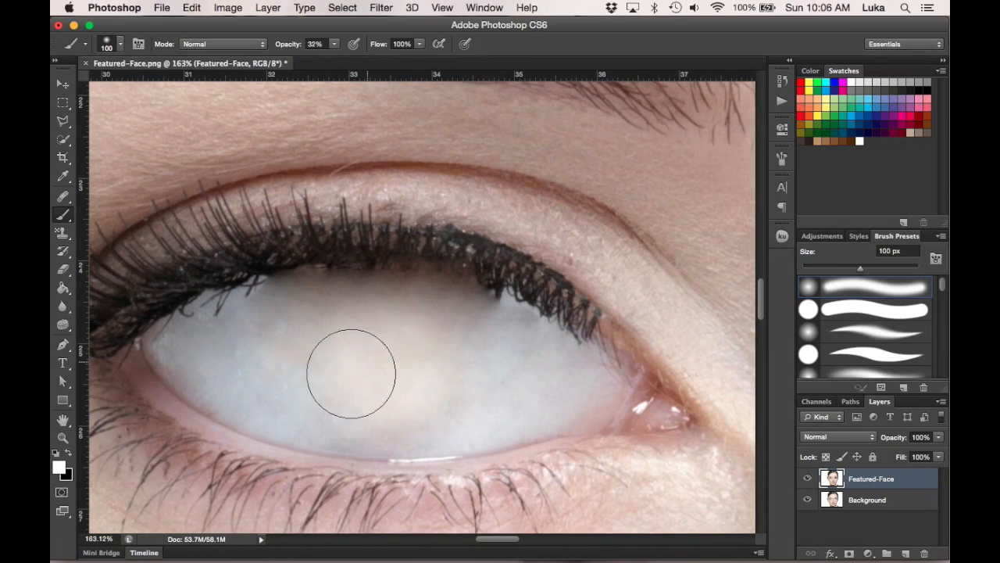
mouse_move(305, 369)
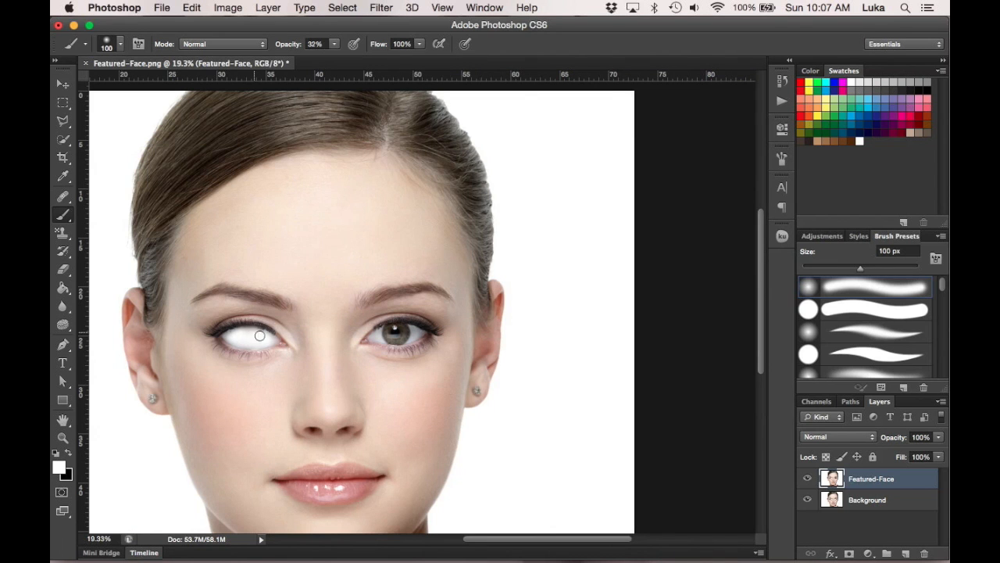
mouse_move(270, 359)
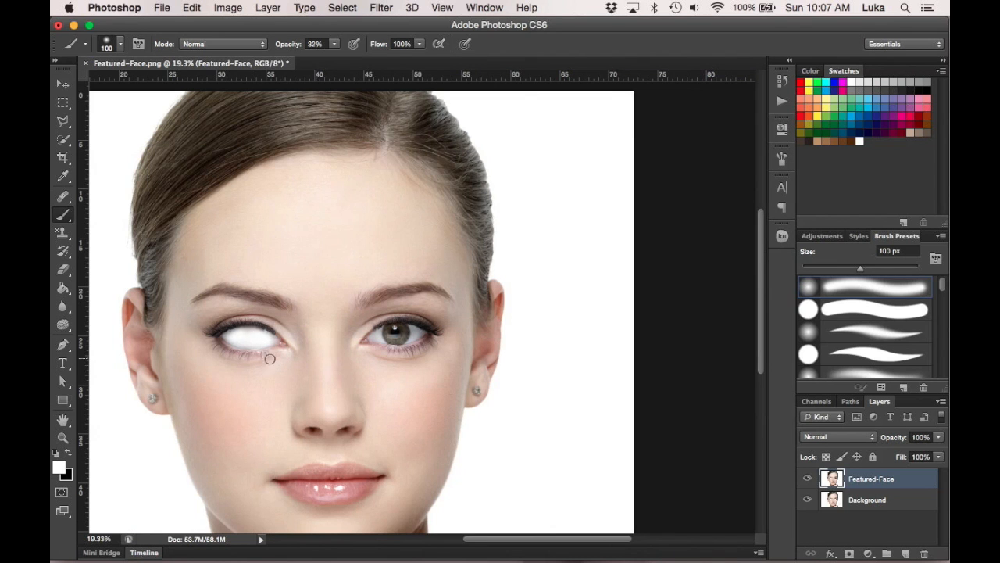